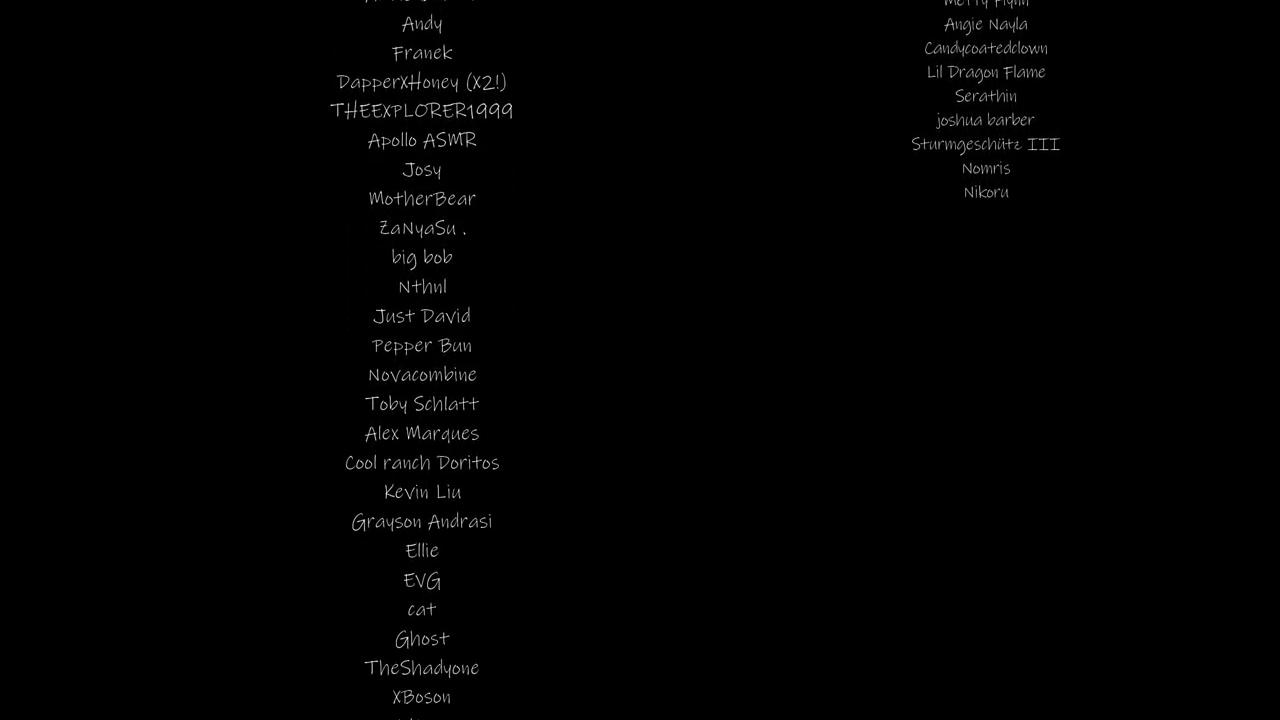
scroll("down", 3)
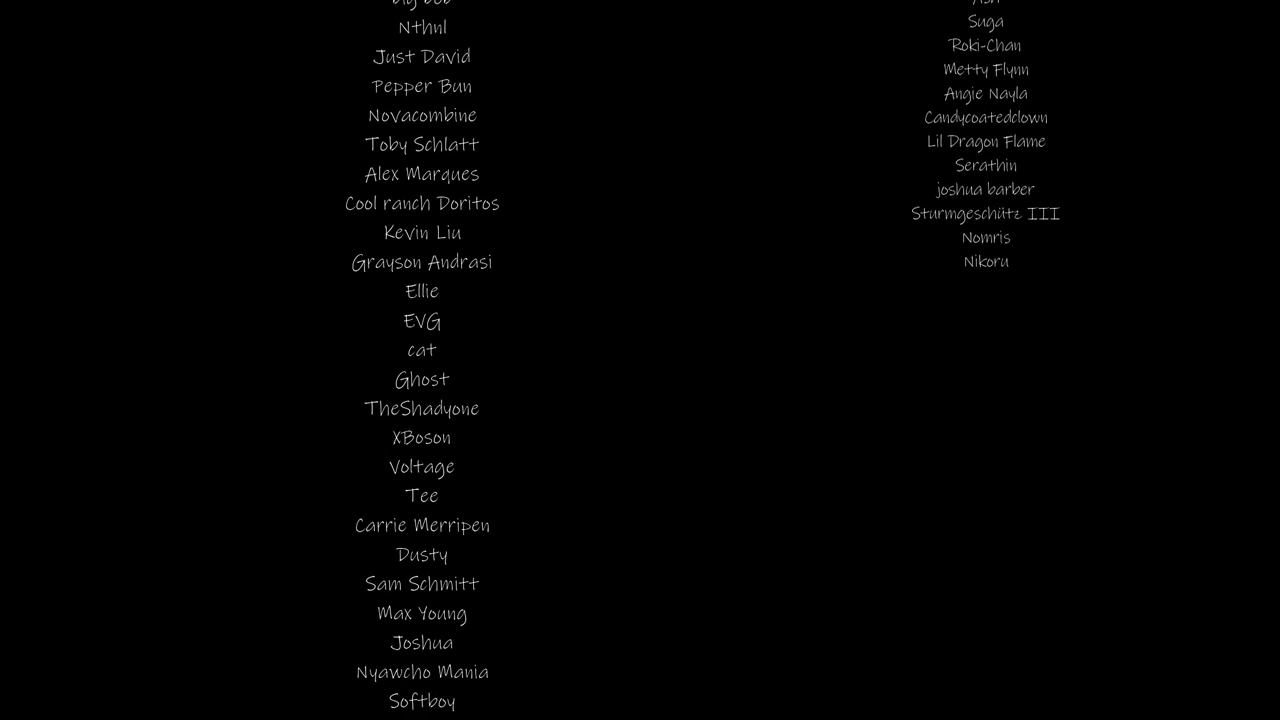
scroll("down", 3)
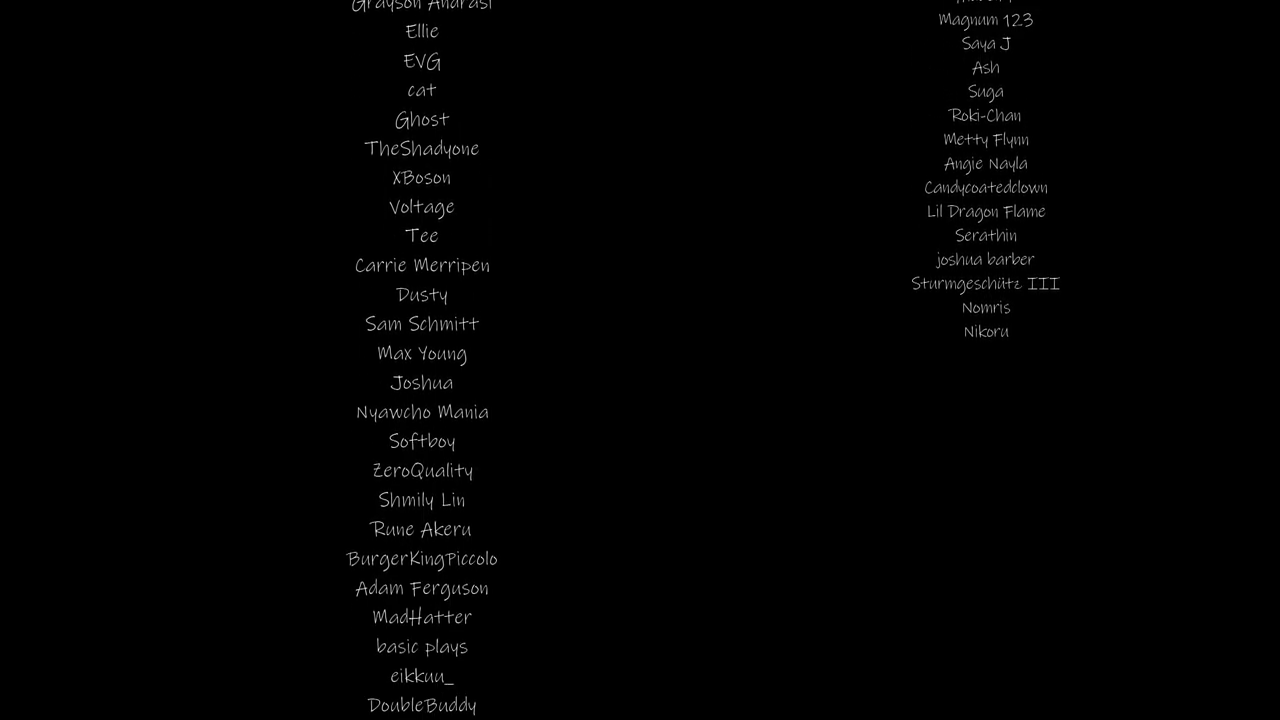
scroll("down", 3)
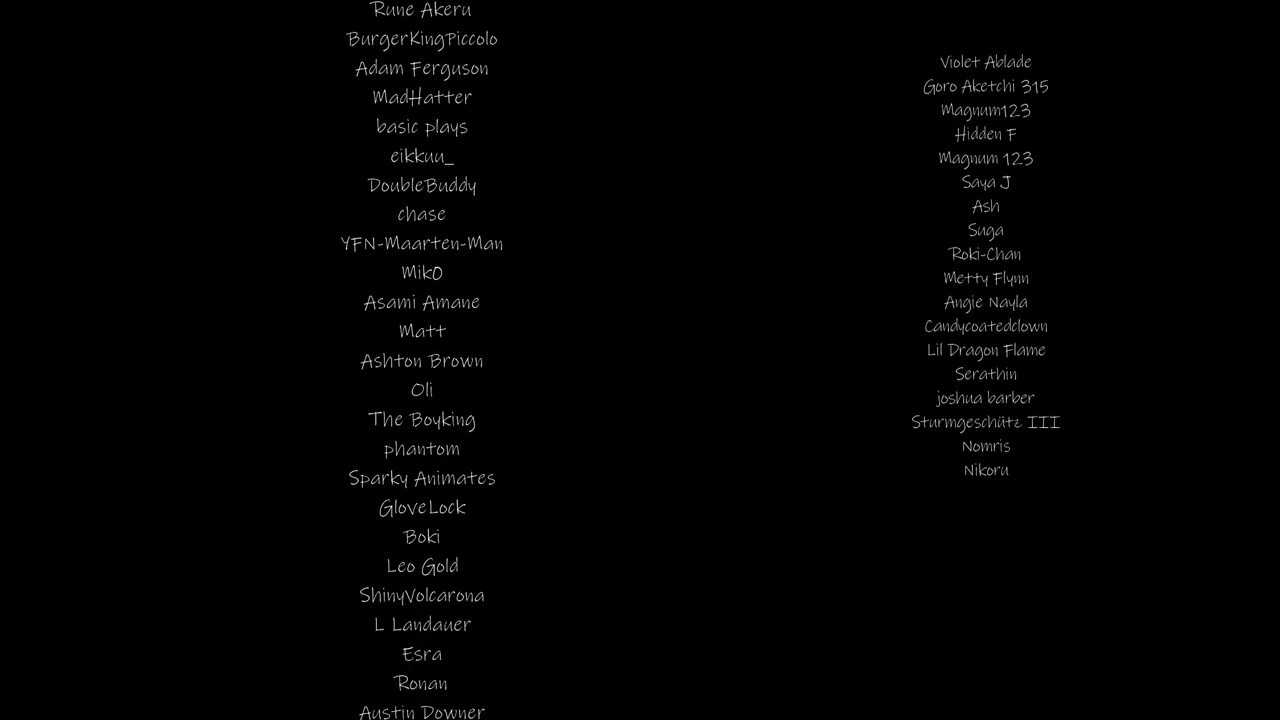
scroll("down", 3)
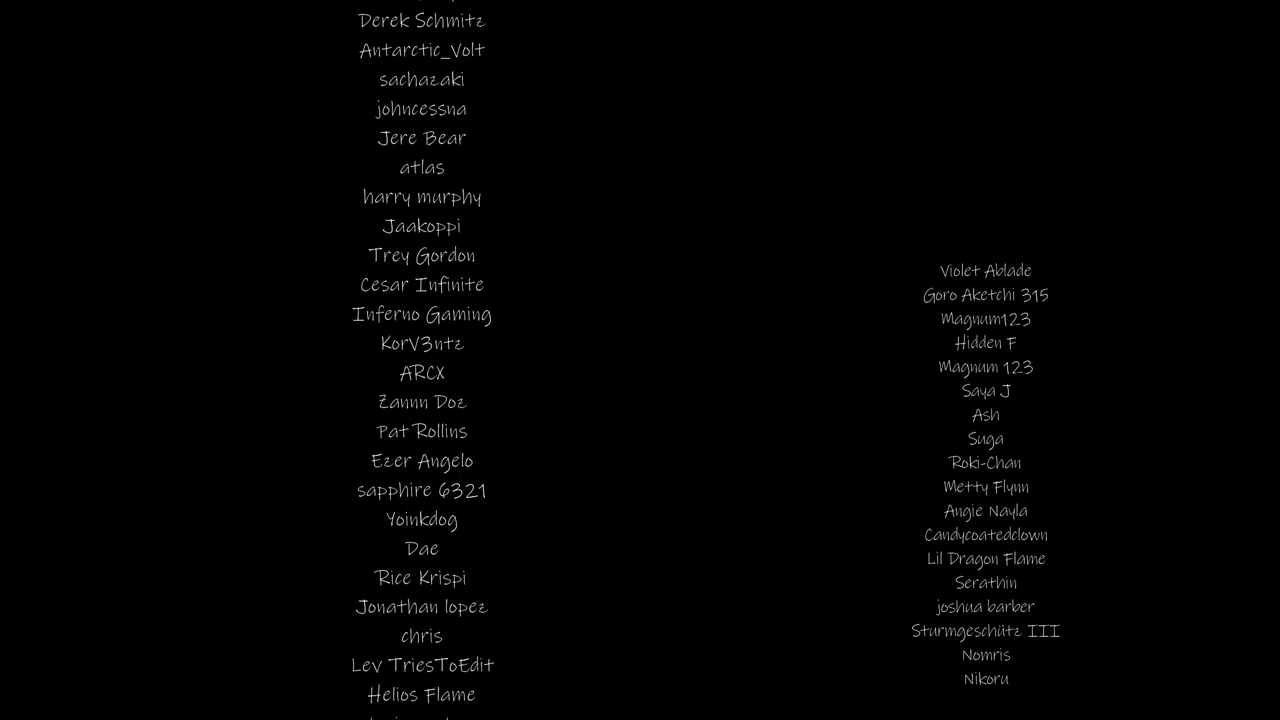
scroll("down", 3)
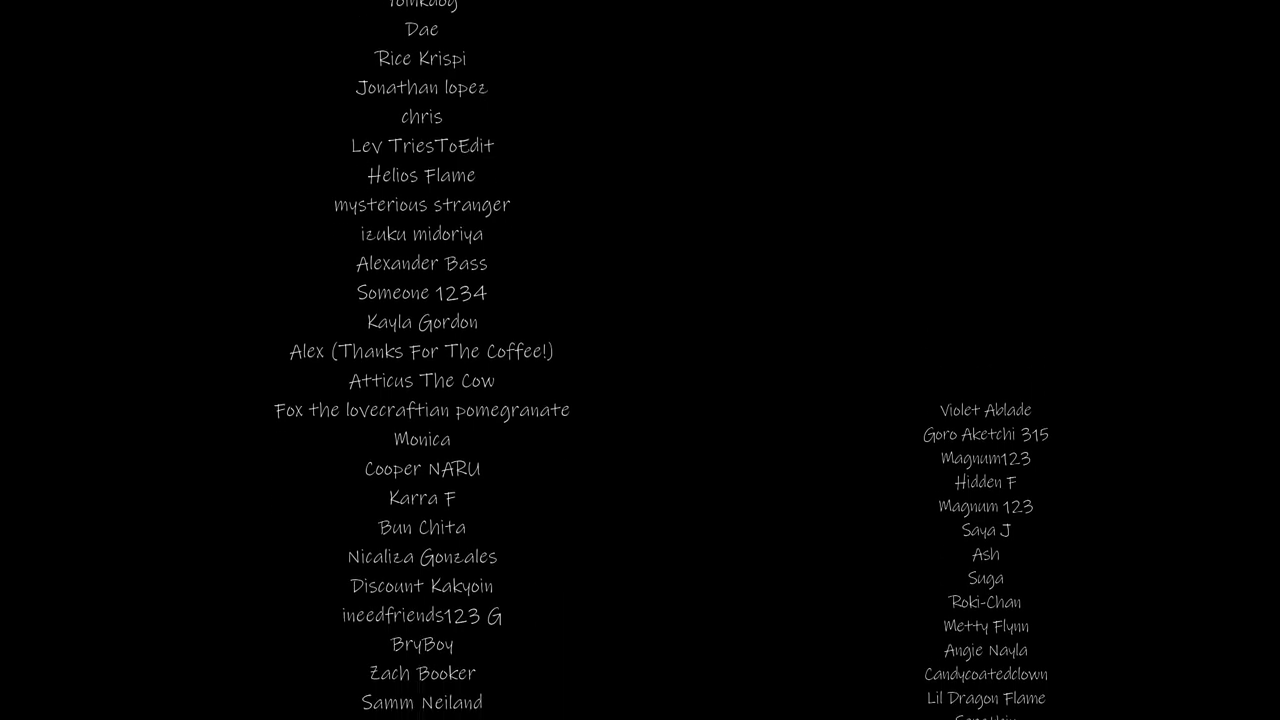
scroll("down", 3)
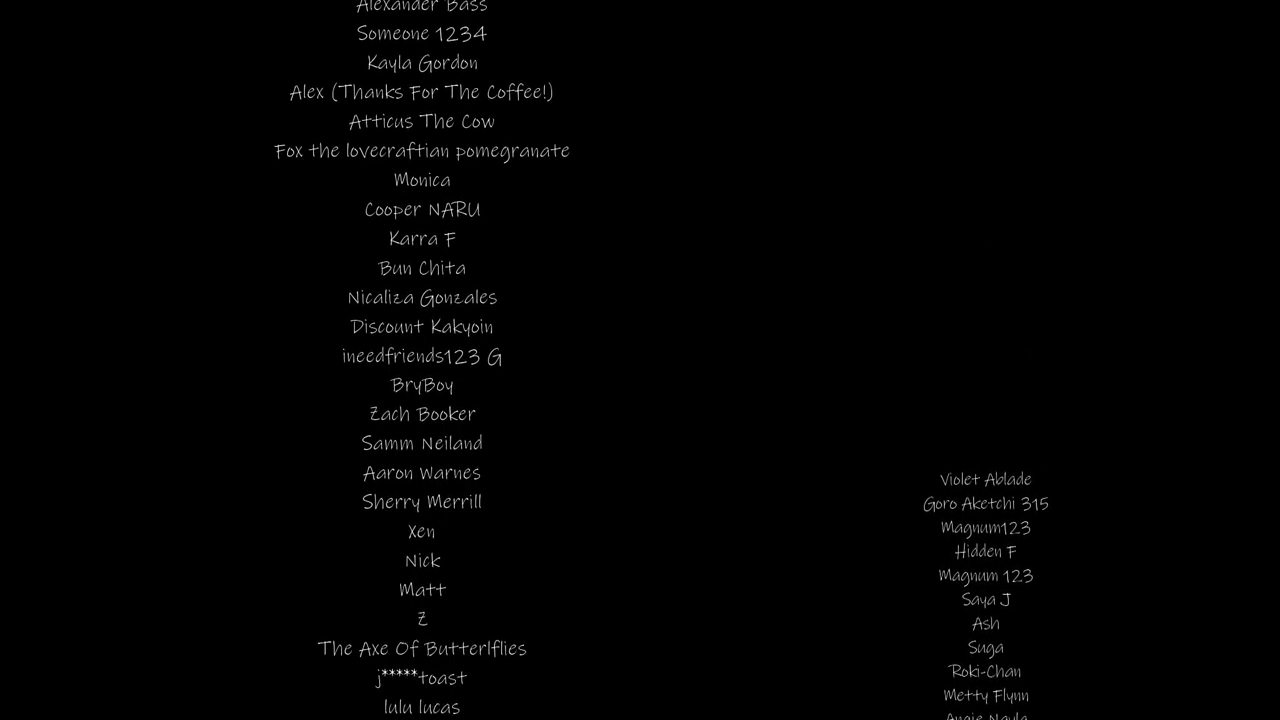
scroll("down", 3)
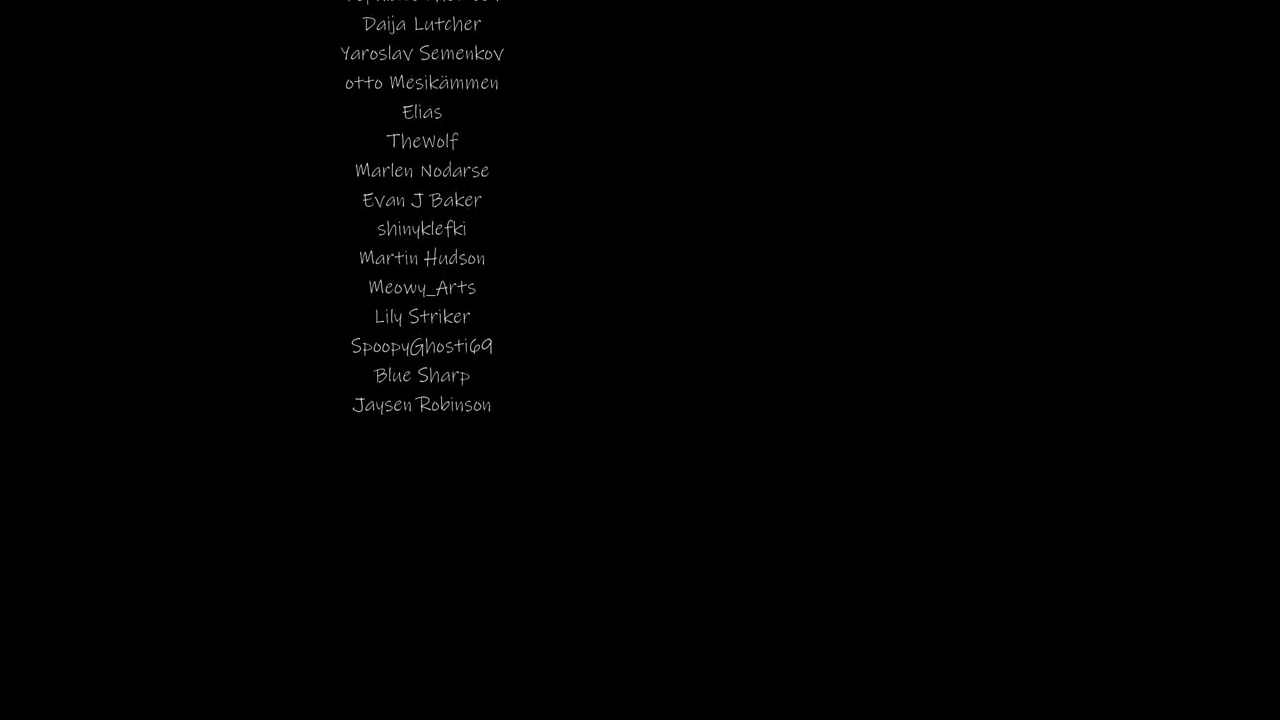
scroll("down", 3)
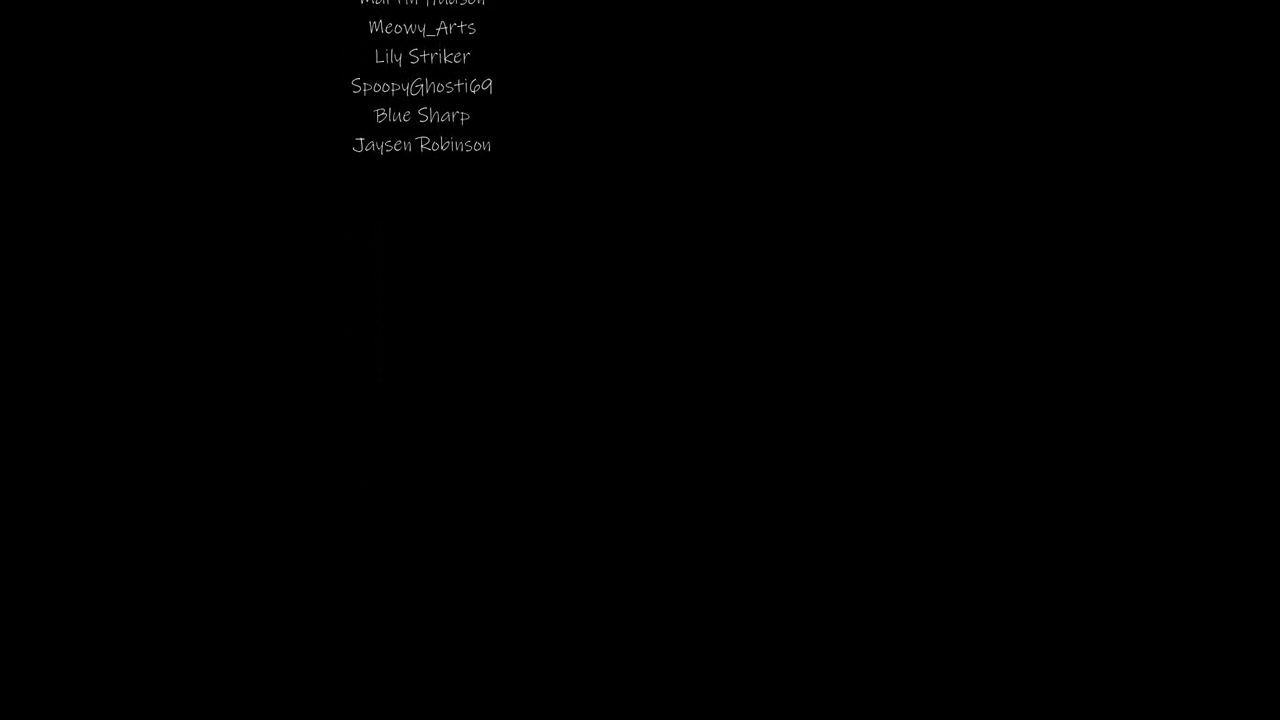